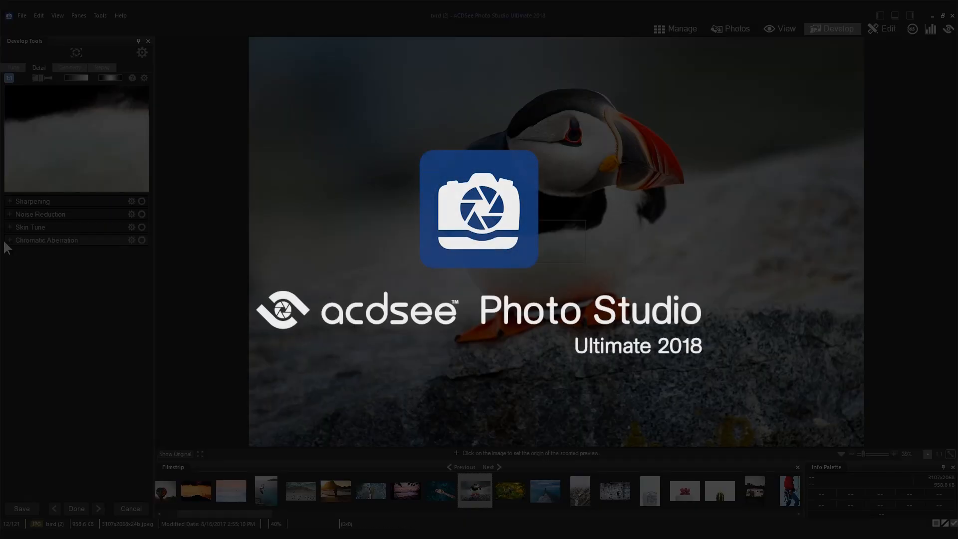
Expand the Chromatic Aberration group for the puffin photo, then move to the next image.
click(46, 239)
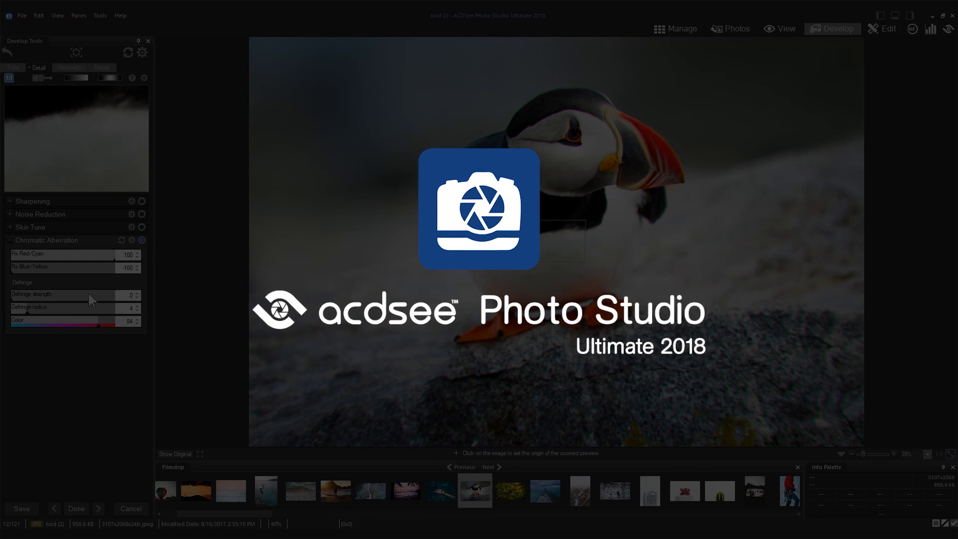
click(887, 28)
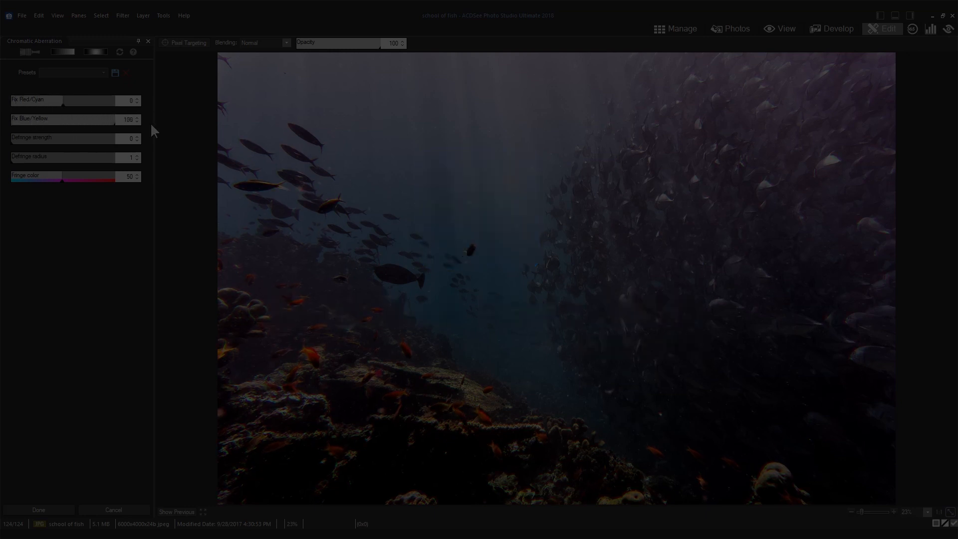
Lower Fix Blue/Yellow on the school-of-fish photo from 100 to -40 and fine-tune it.
drag(122, 119, 43, 119)
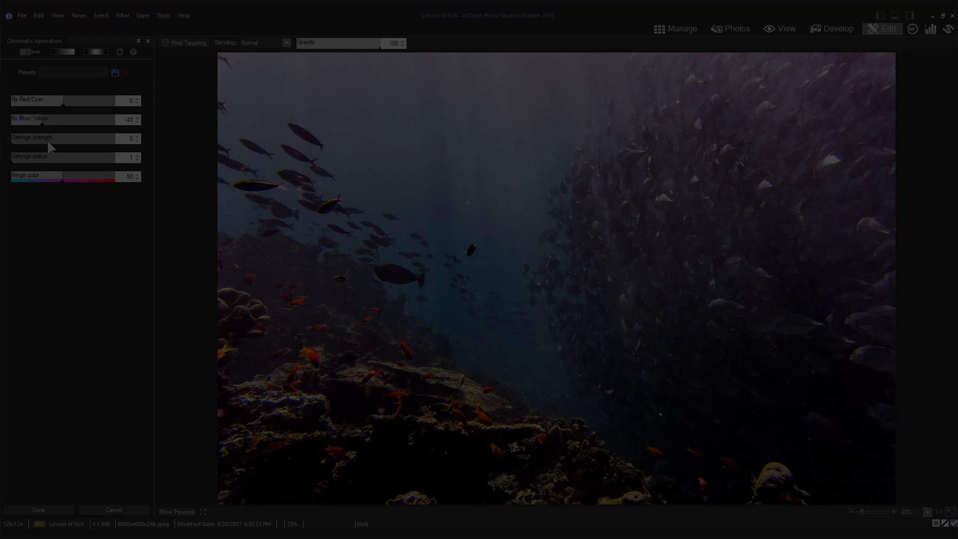
drag(38, 125, 113, 125)
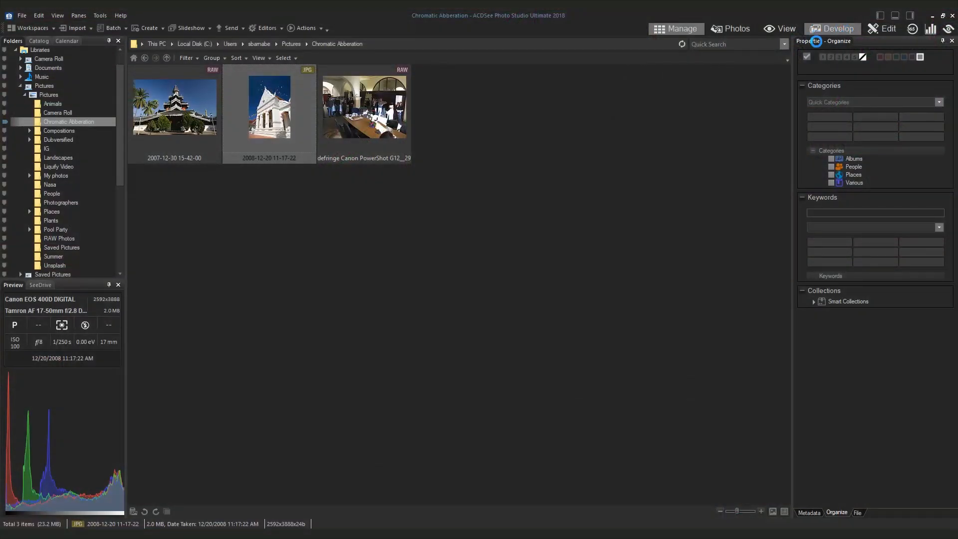
Send the selected white building JPG from Manage mode into Develop mode.
click(830, 28)
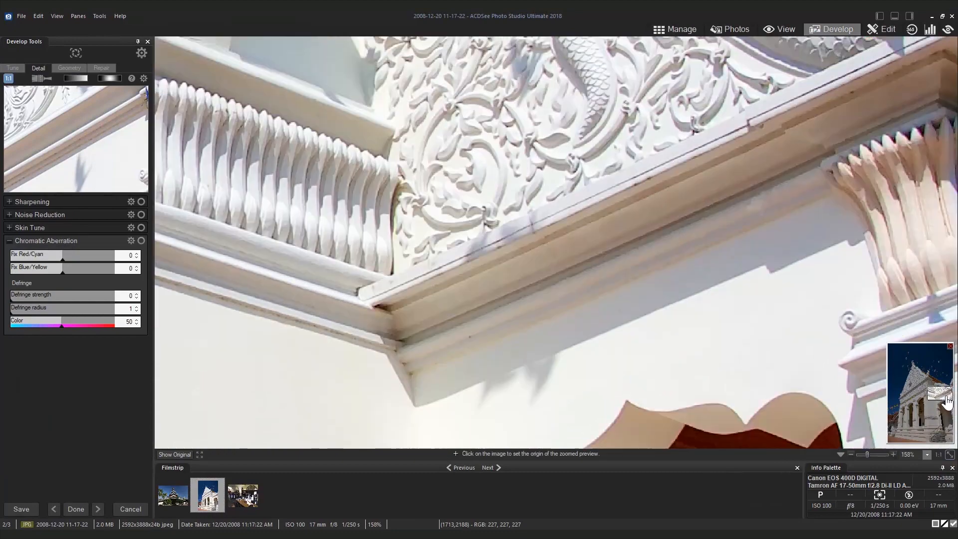
Set Fix Red/Cyan to about -13 and reduce blue/yellow fringing on the stair edges.
drag(63, 255, 116, 255)
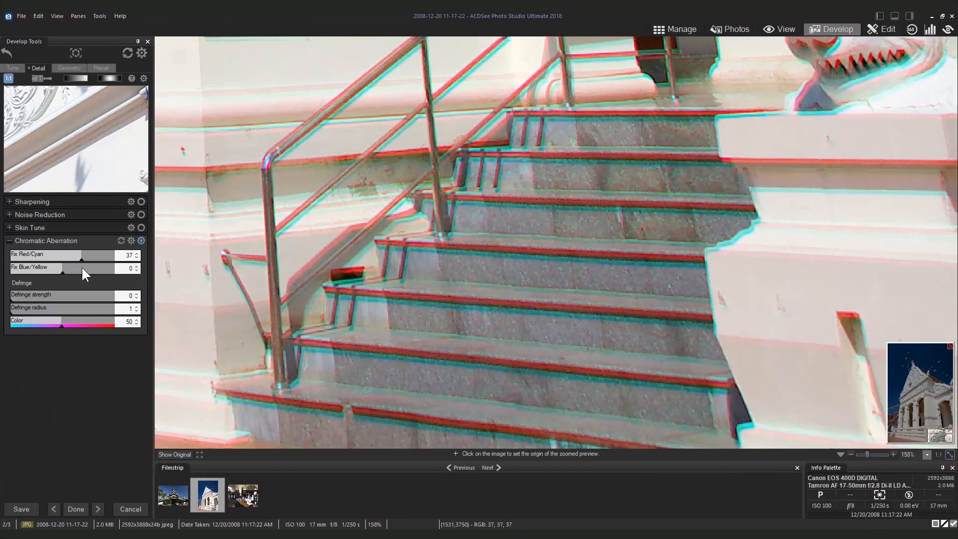
drag(82, 255, 30, 255)
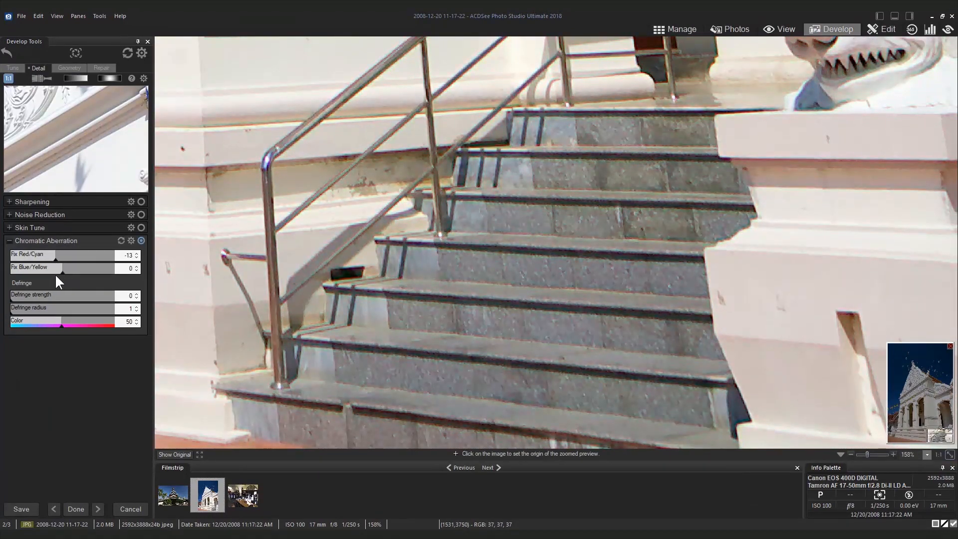
drag(52, 268, 70, 267)
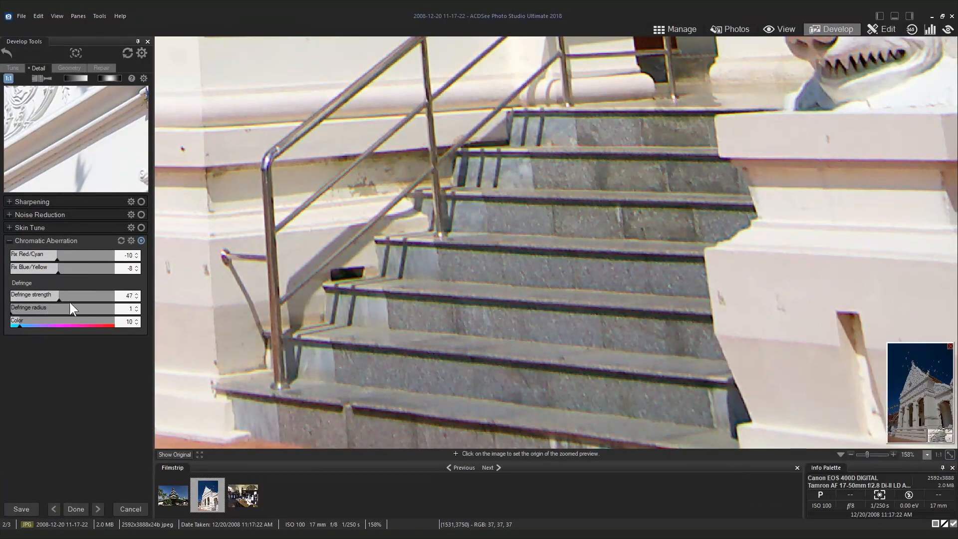
Strengthen and fine-tune defringing along the stairs, then refine the red/cyan correction.
drag(73, 295, 87, 295)
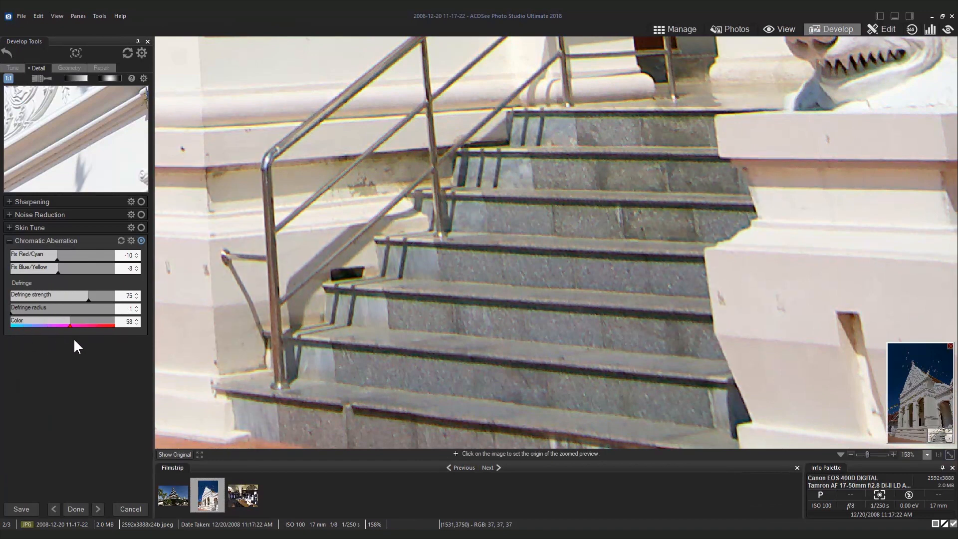
drag(89, 295, 61, 295)
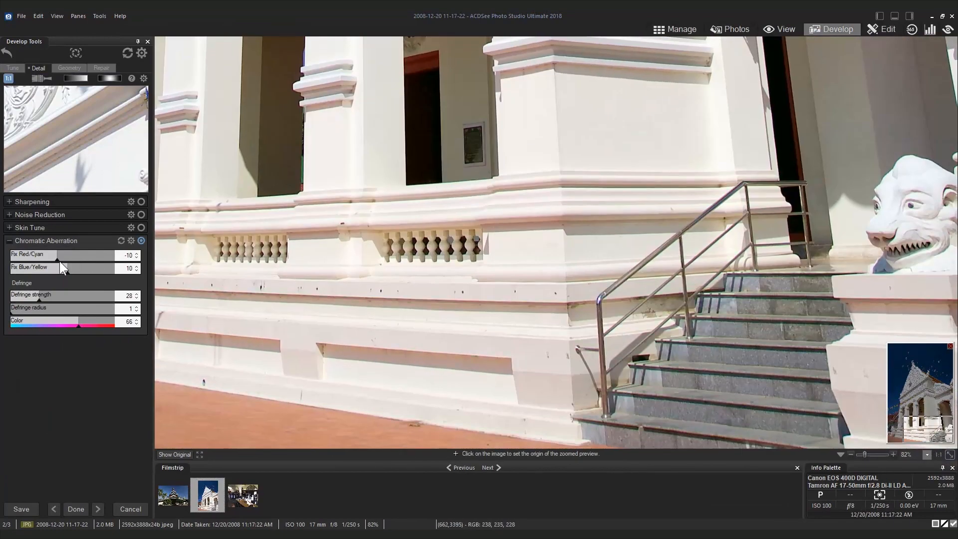
drag(64, 255, 54, 255)
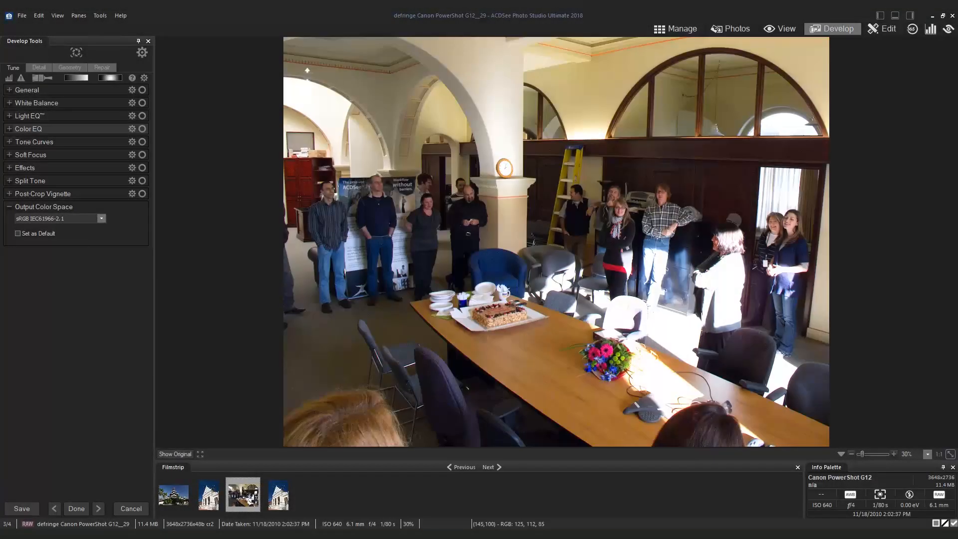
Switch to the office meeting photo and show its Geometry lens correction settings.
click(132, 78)
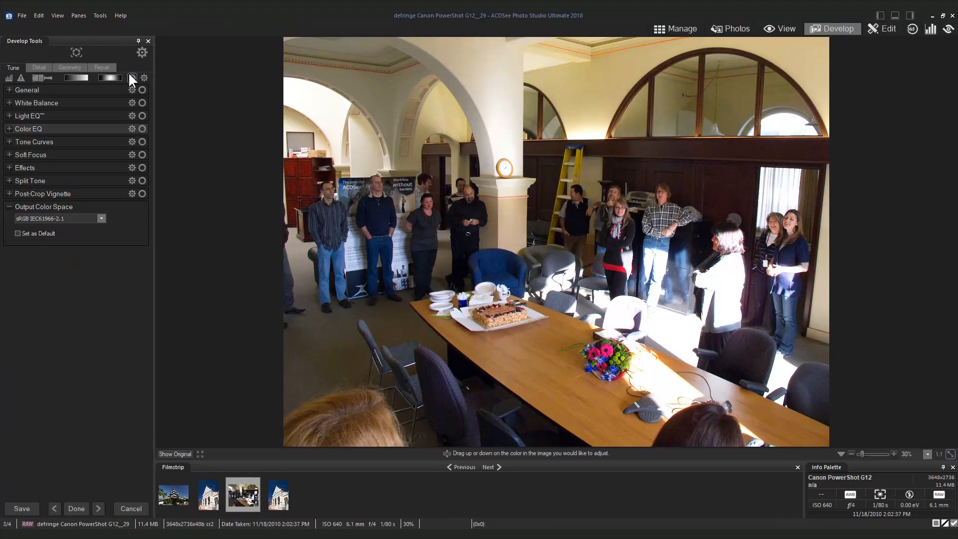
click(70, 68)
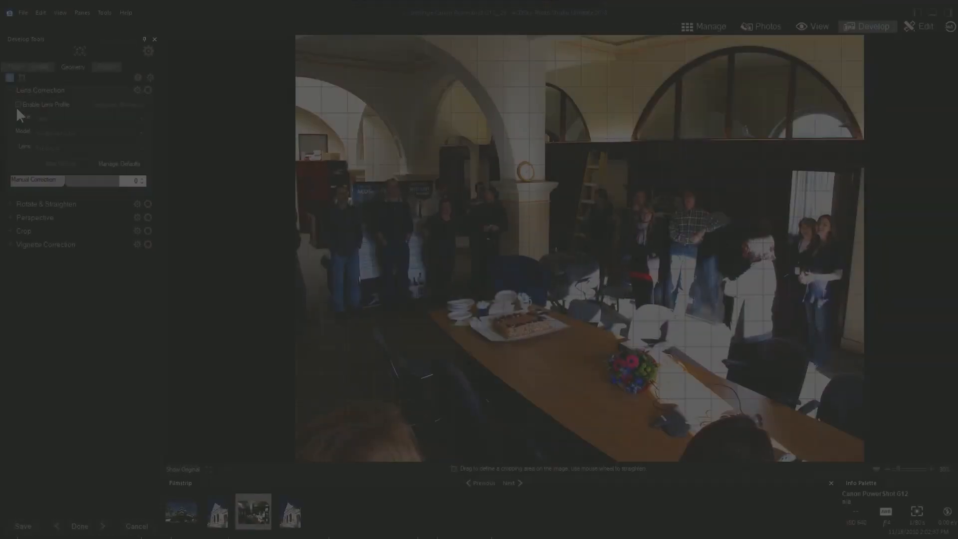
Enable the lens profile with chromatic aberration correction and confirm the PowerShot G12 model.
click(29, 113)
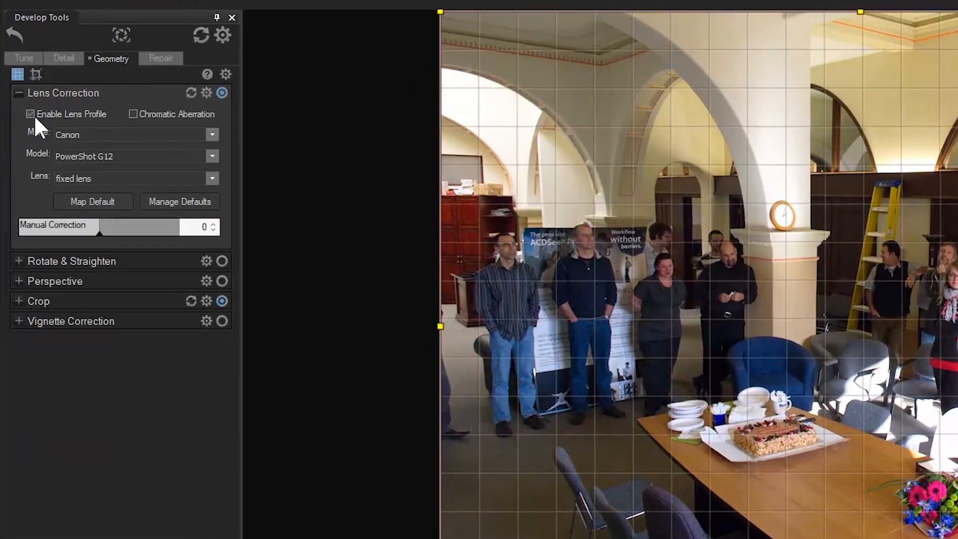
mouse_move(143, 127)
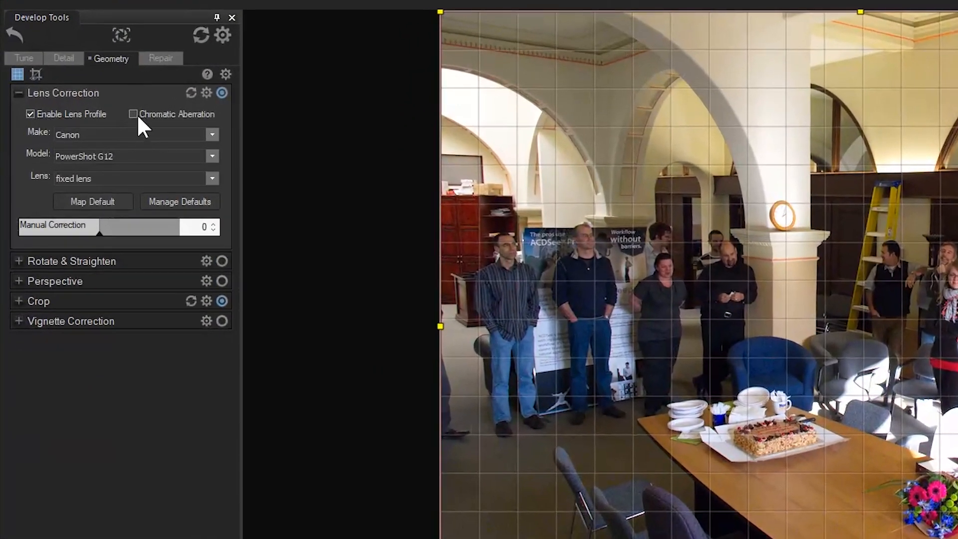
click(133, 114)
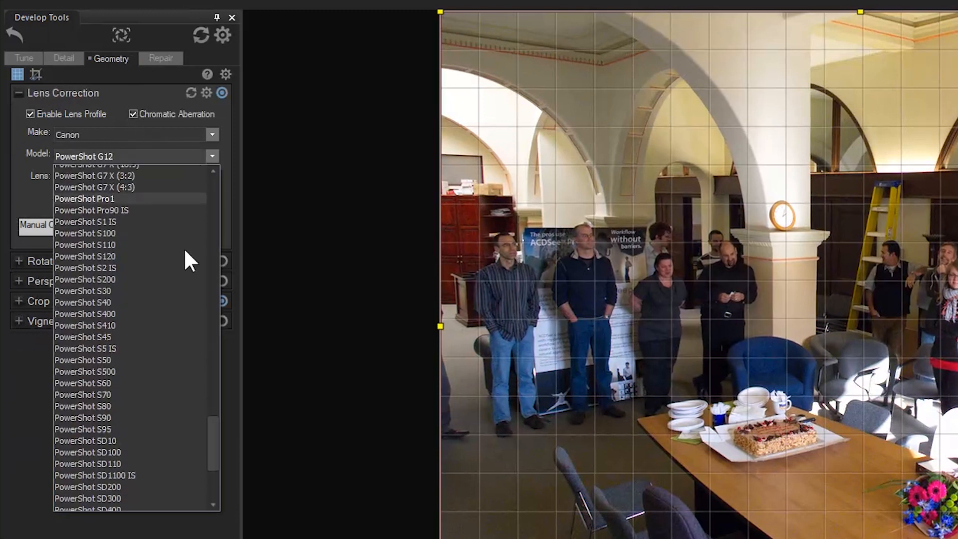
click(95, 475)
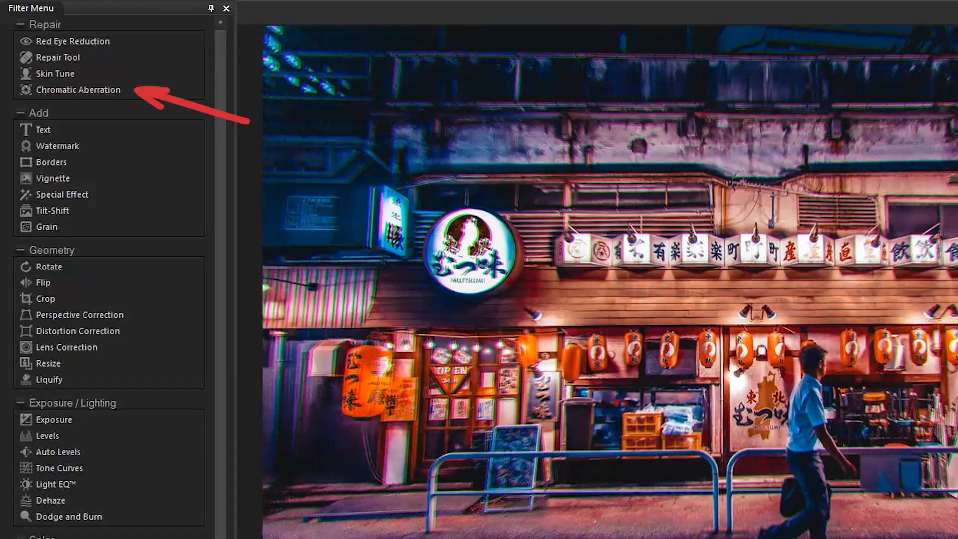
Start the Repair > Chromatic Aberration tool on the night street photo and bring Fix Red/Cyan to -56.
click(78, 90)
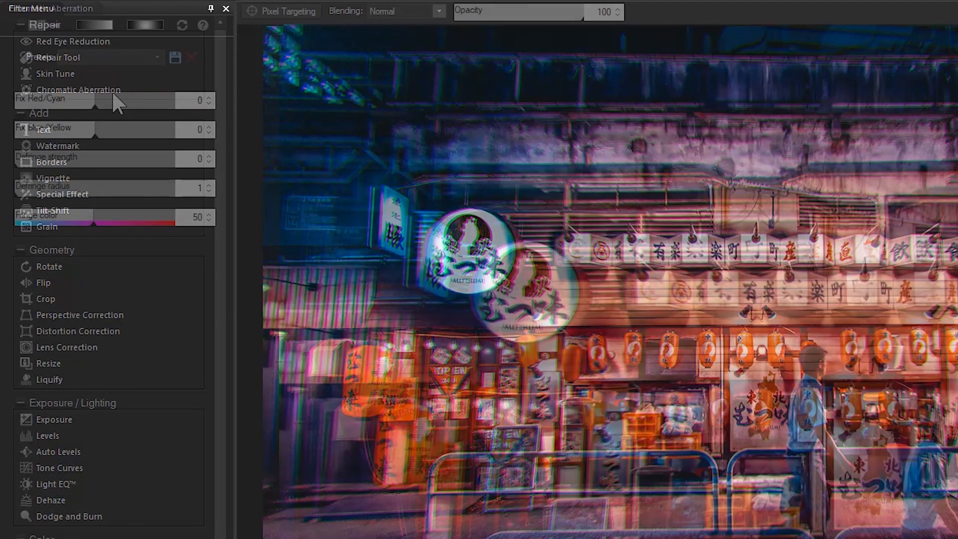
drag(81, 100, 100, 100)
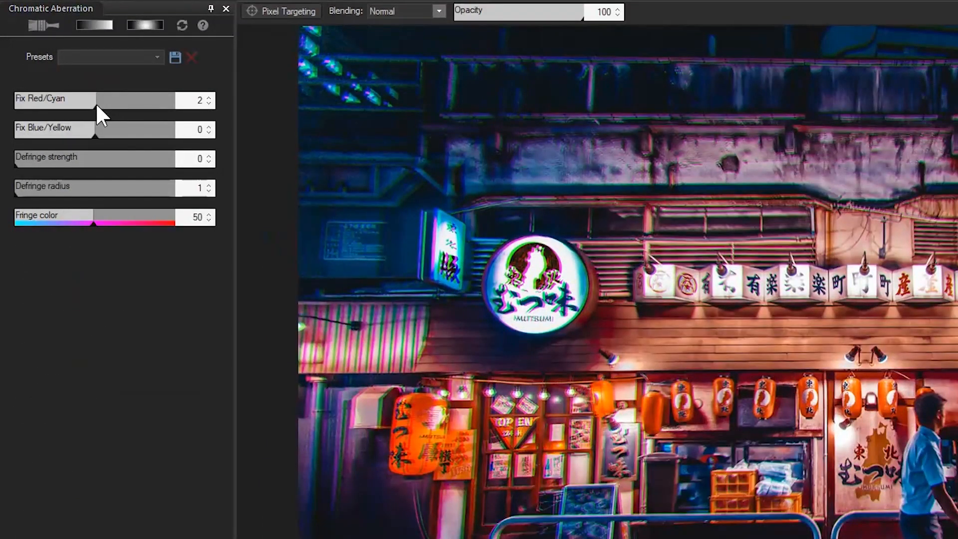
drag(119, 101, 152, 100)
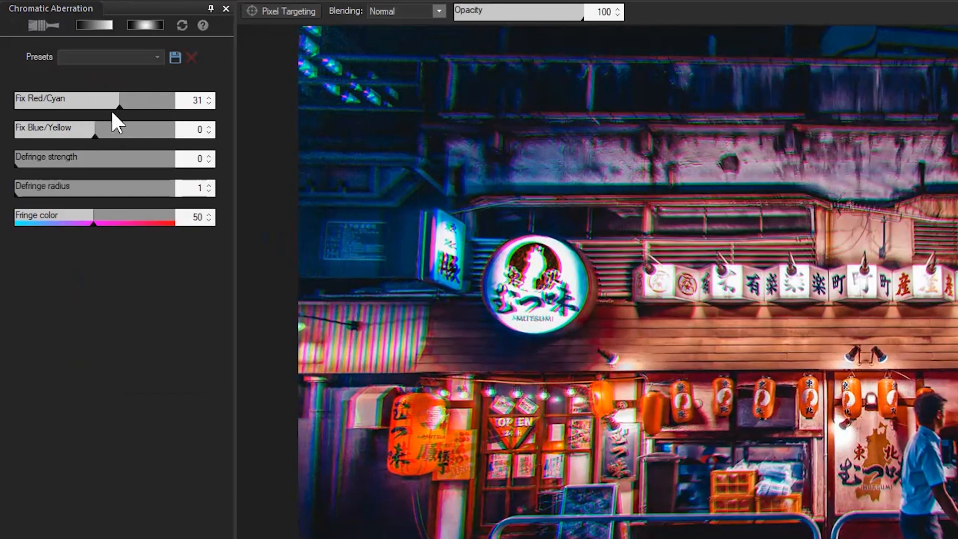
drag(146, 100, 78, 101)
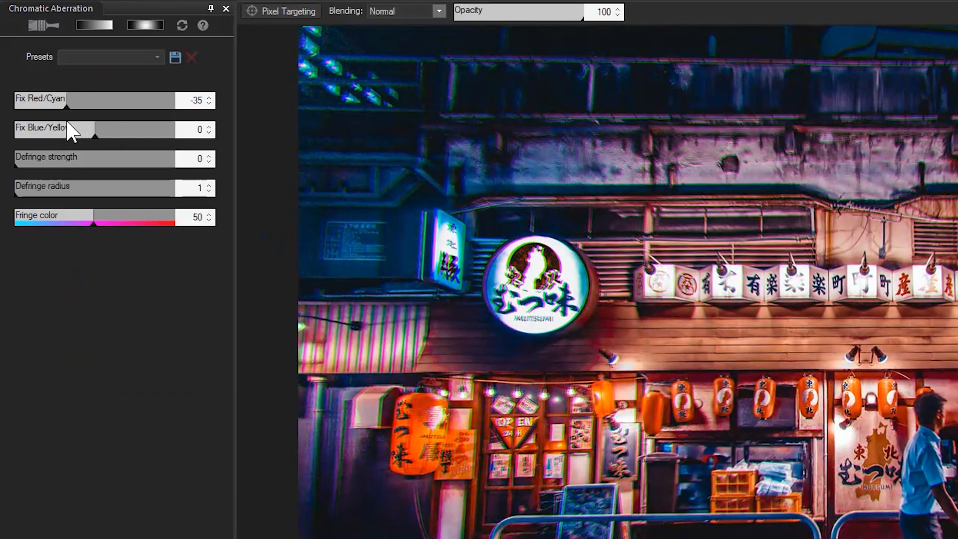
drag(82, 100, 70, 101)
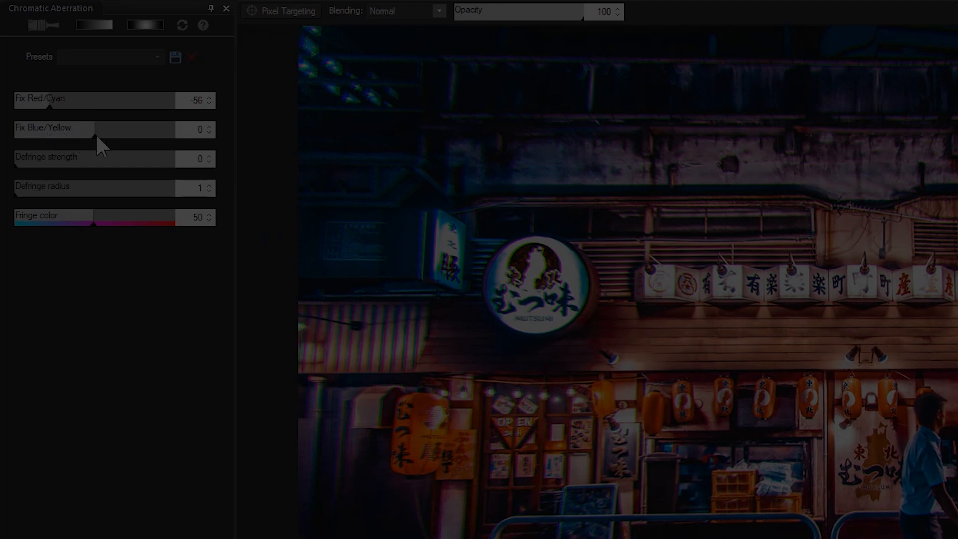
Move Fix Blue/Yellow through 51 and 36 up to its maximum of 100.
drag(88, 128, 158, 128)
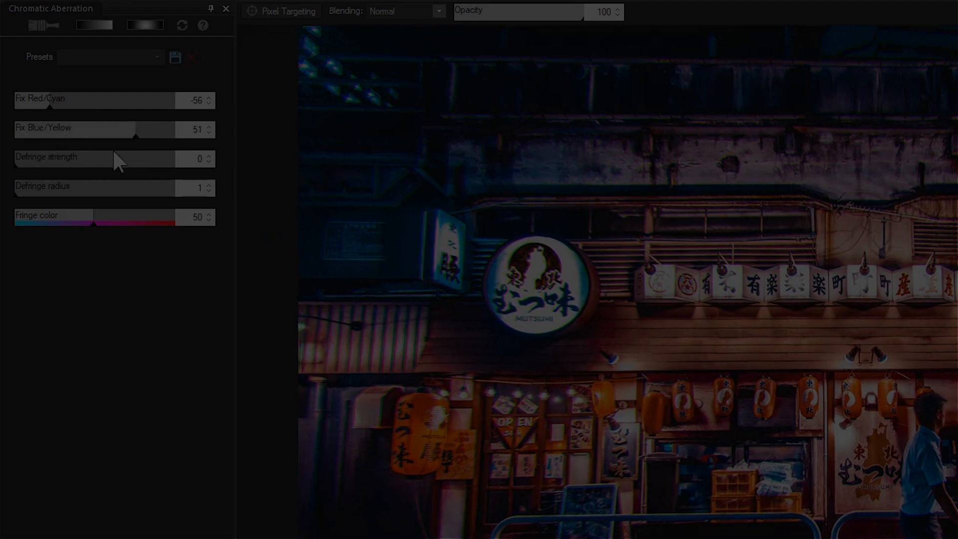
drag(137, 129, 122, 129)
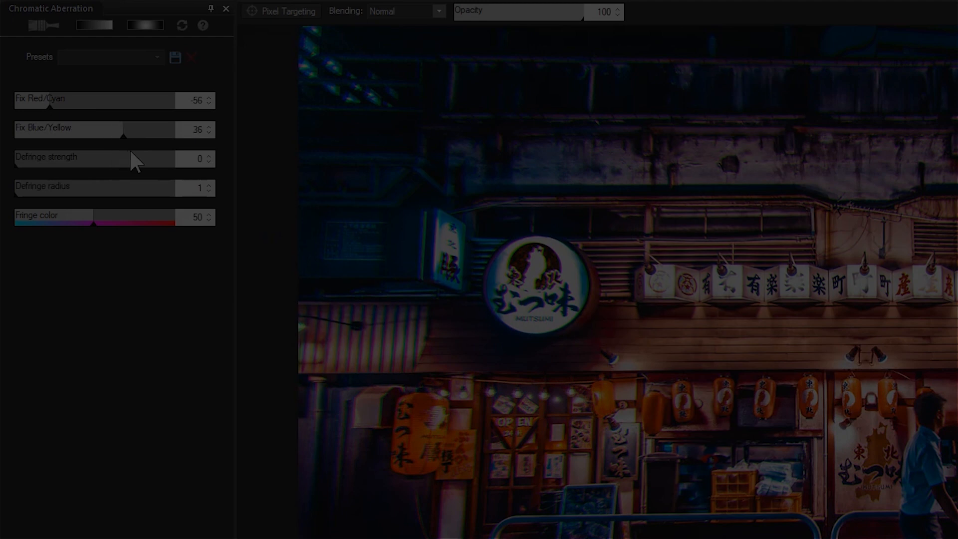
drag(155, 129, 214, 128)
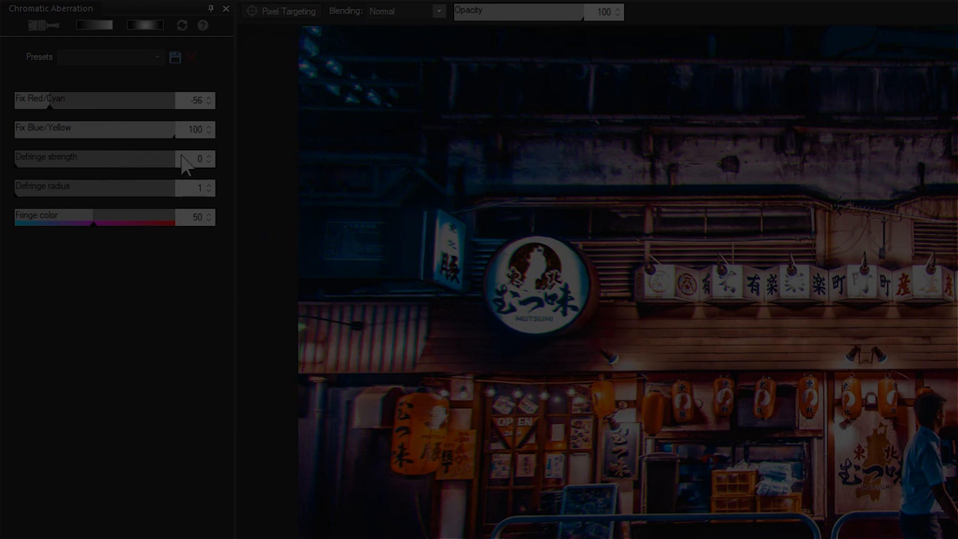